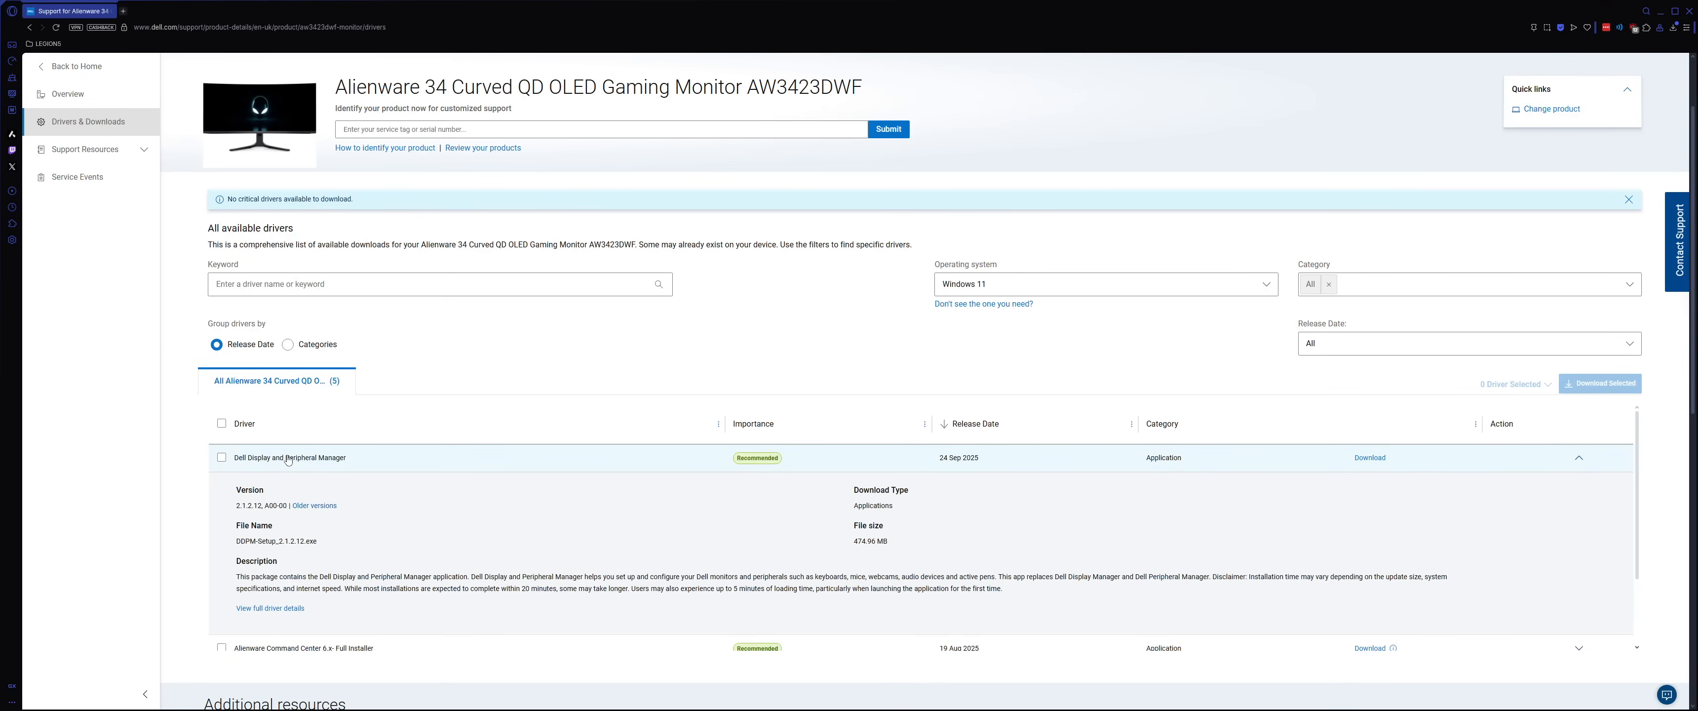
mouse_move(471, 454)
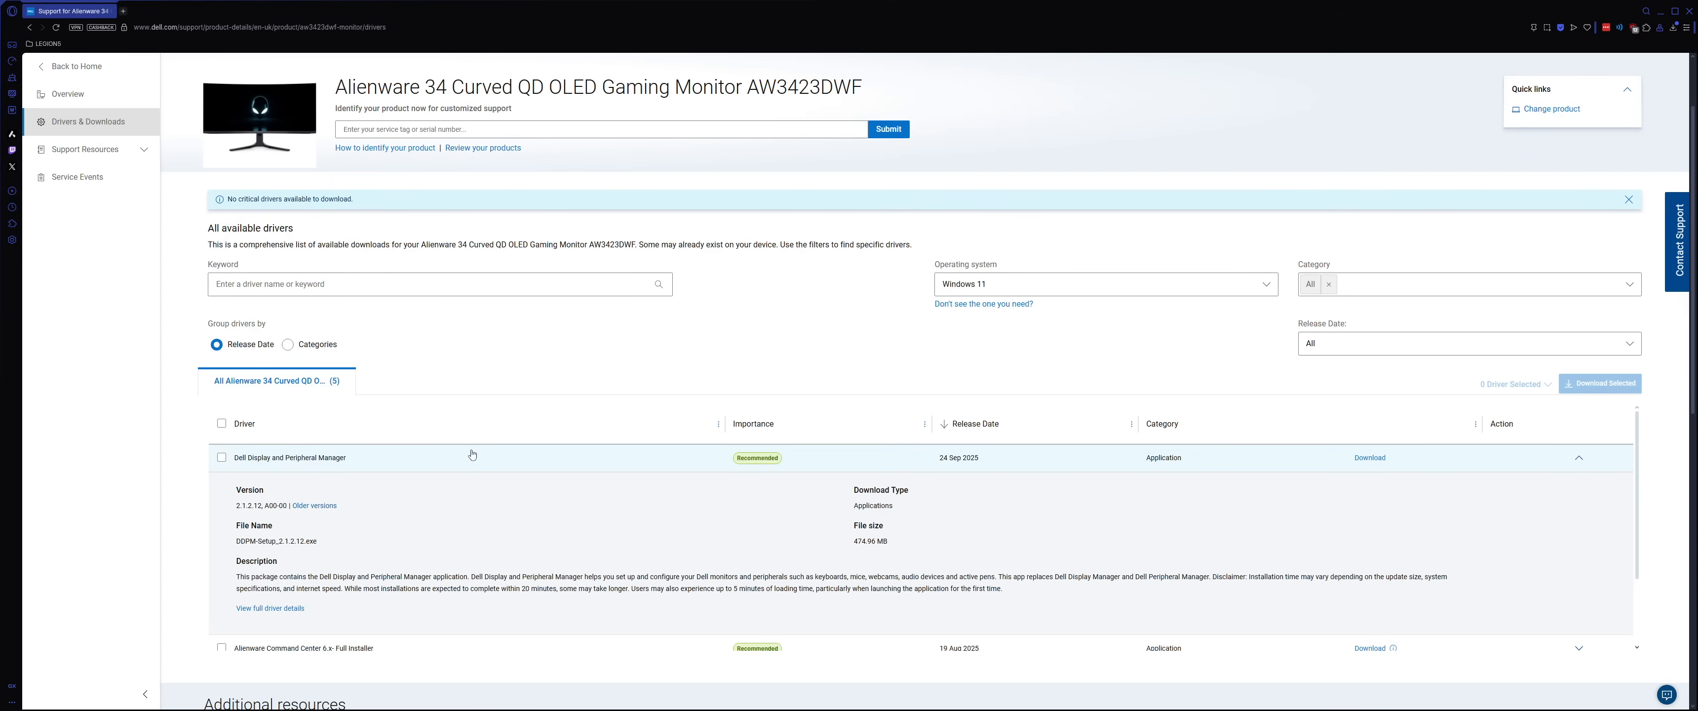
mouse_move(635, 345)
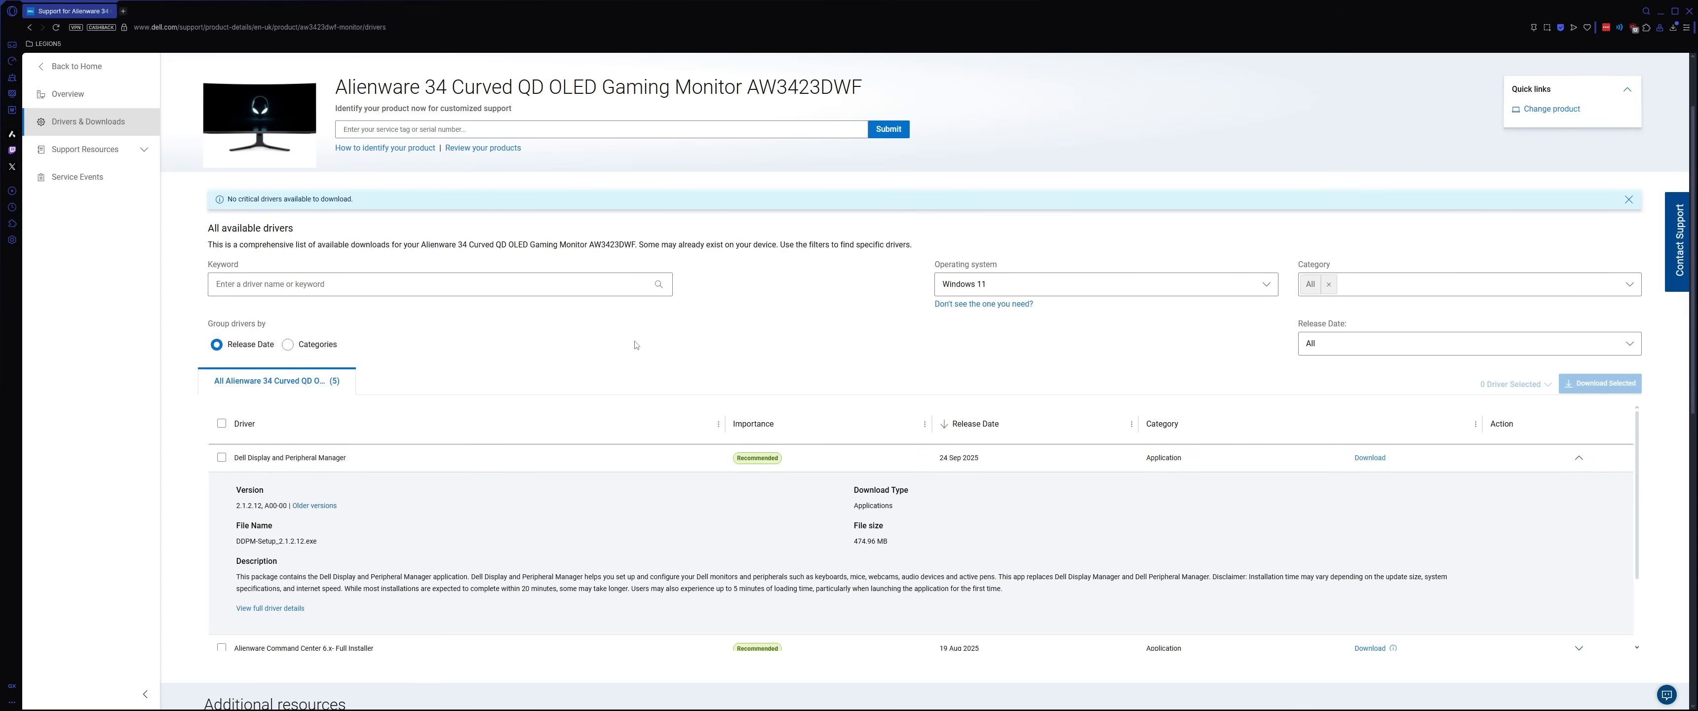
scroll(down, 3)
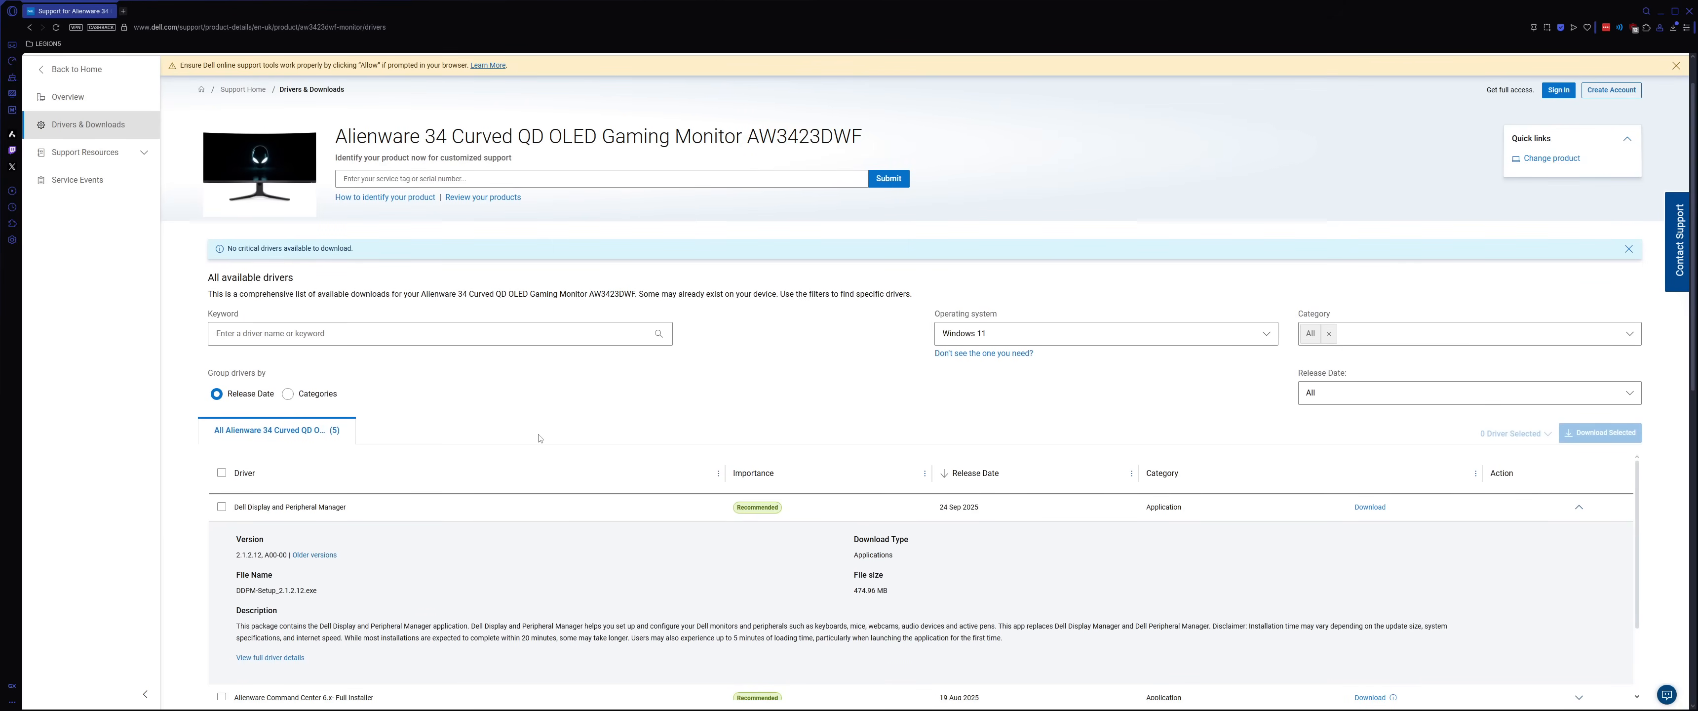
mouse_move(106, 563)
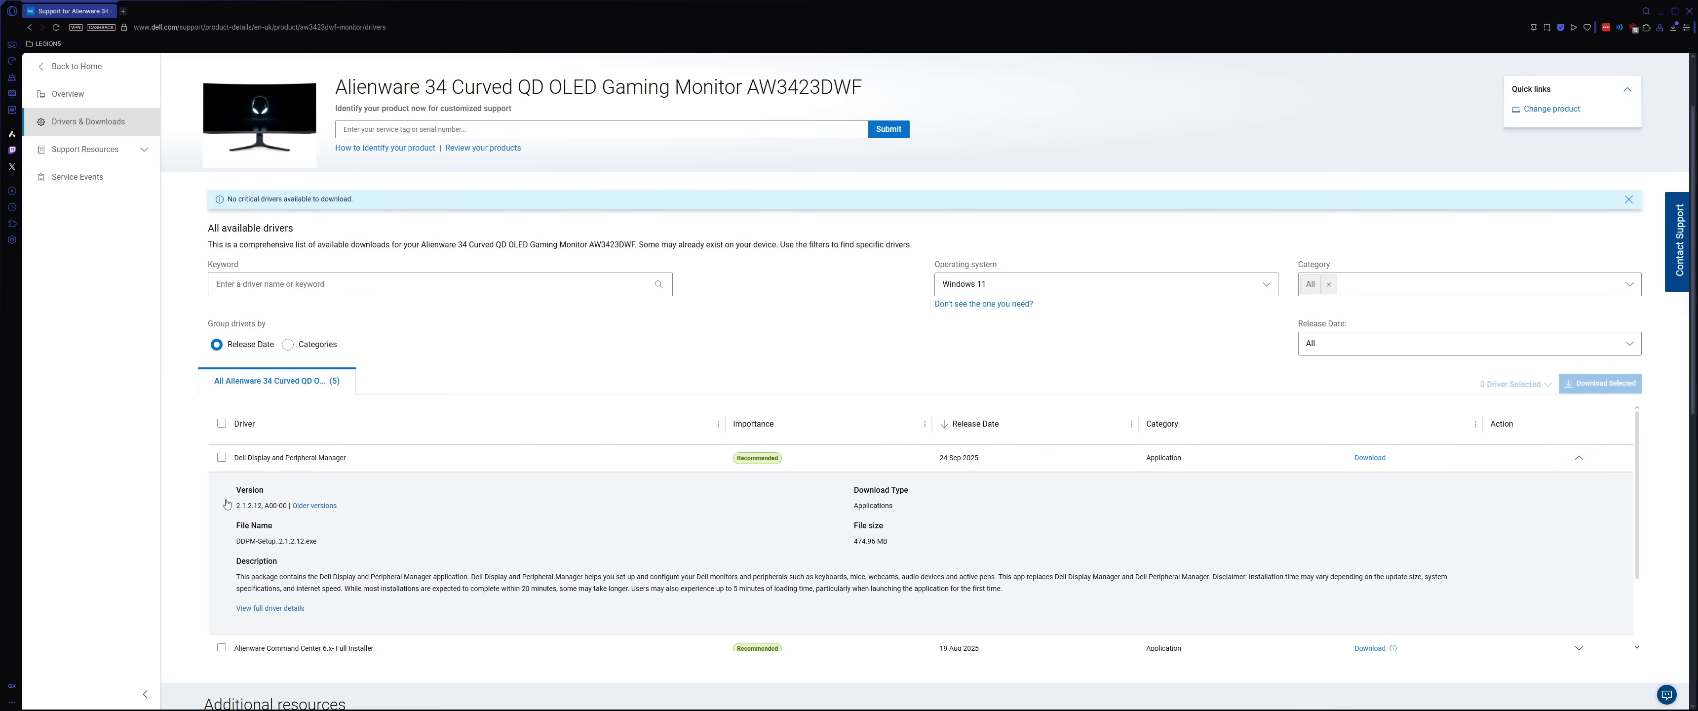
double_click(289, 457)
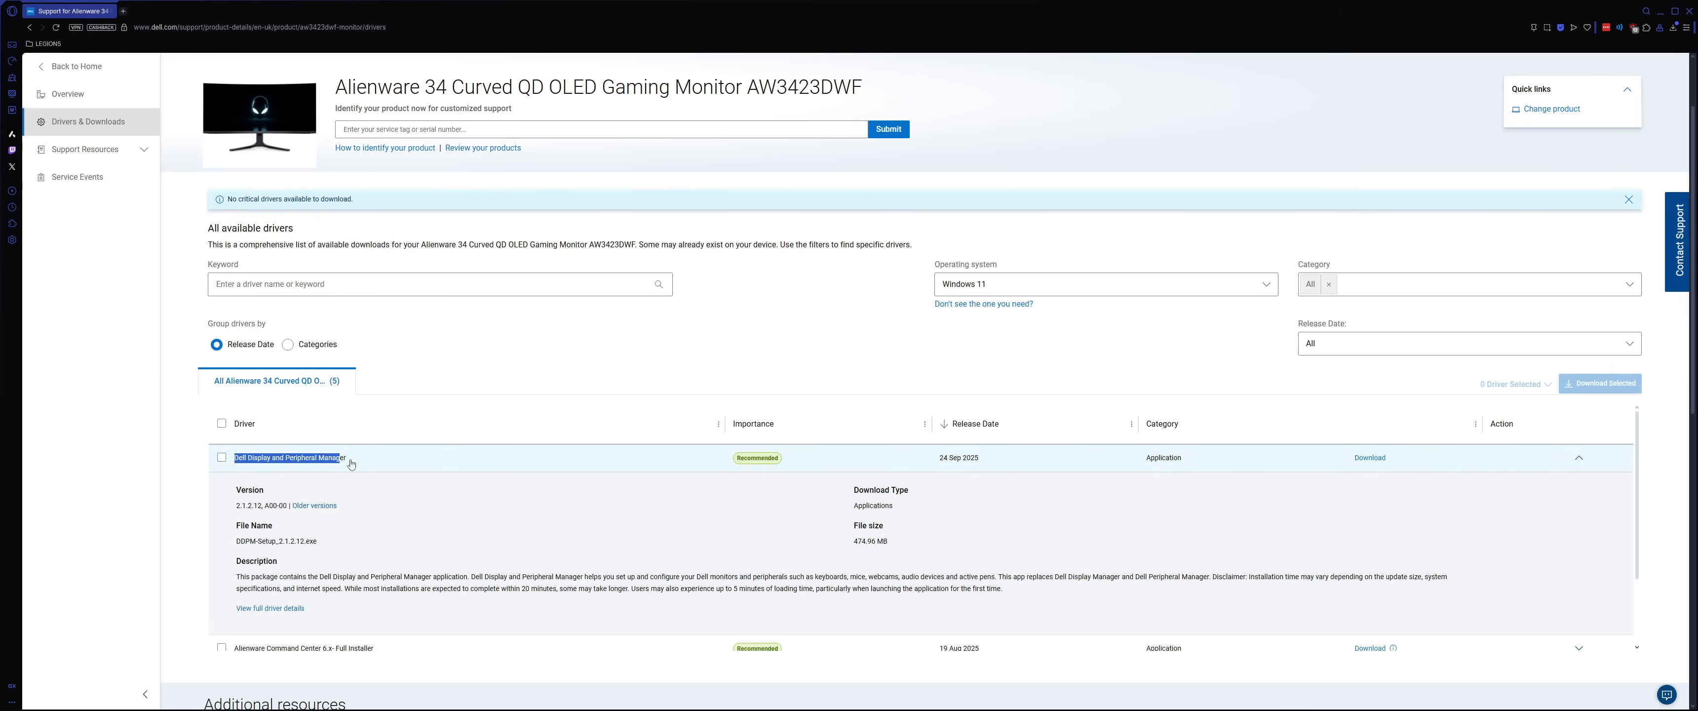
click(1578, 457)
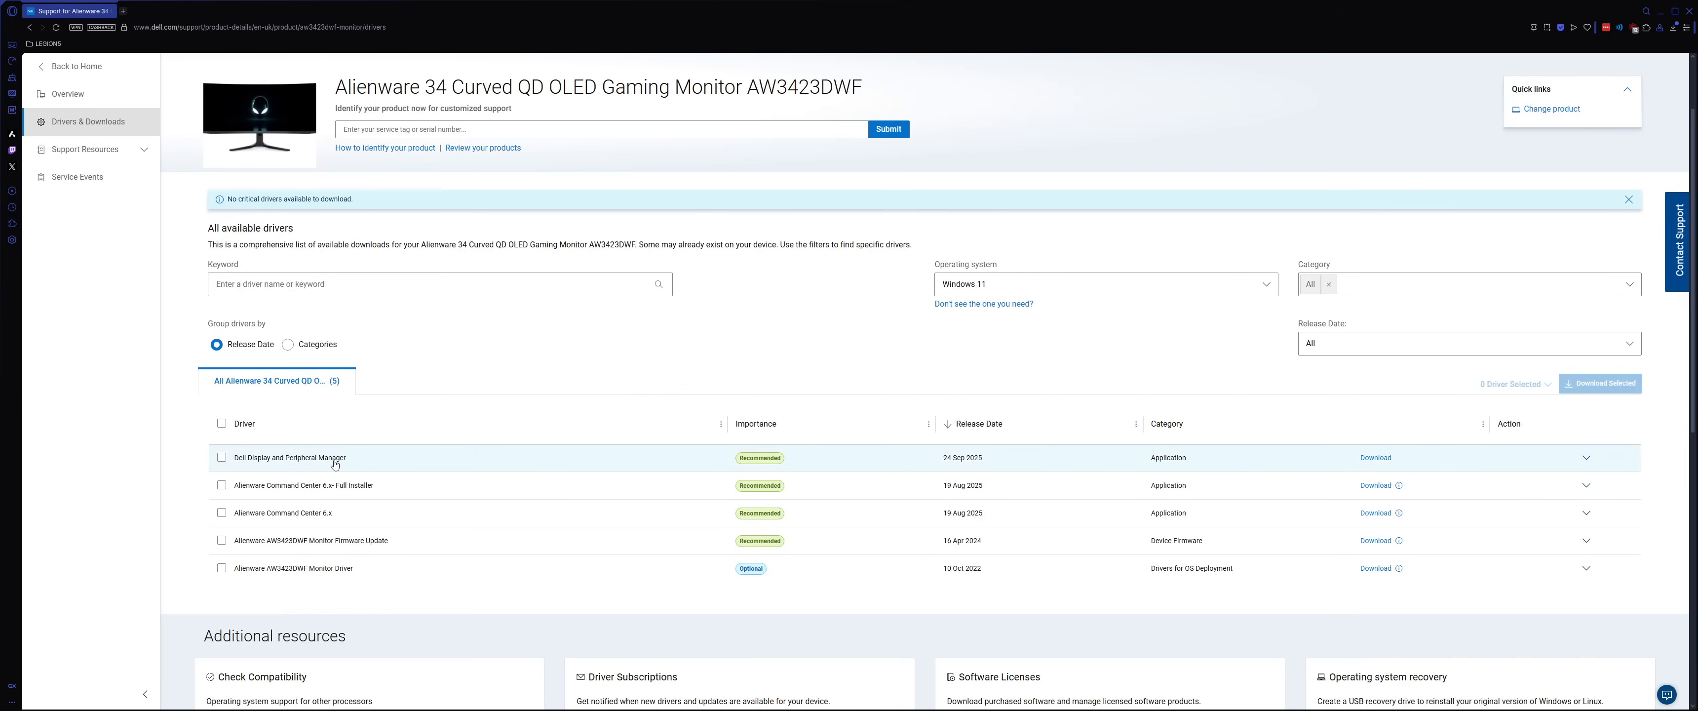
mouse_move(388, 467)
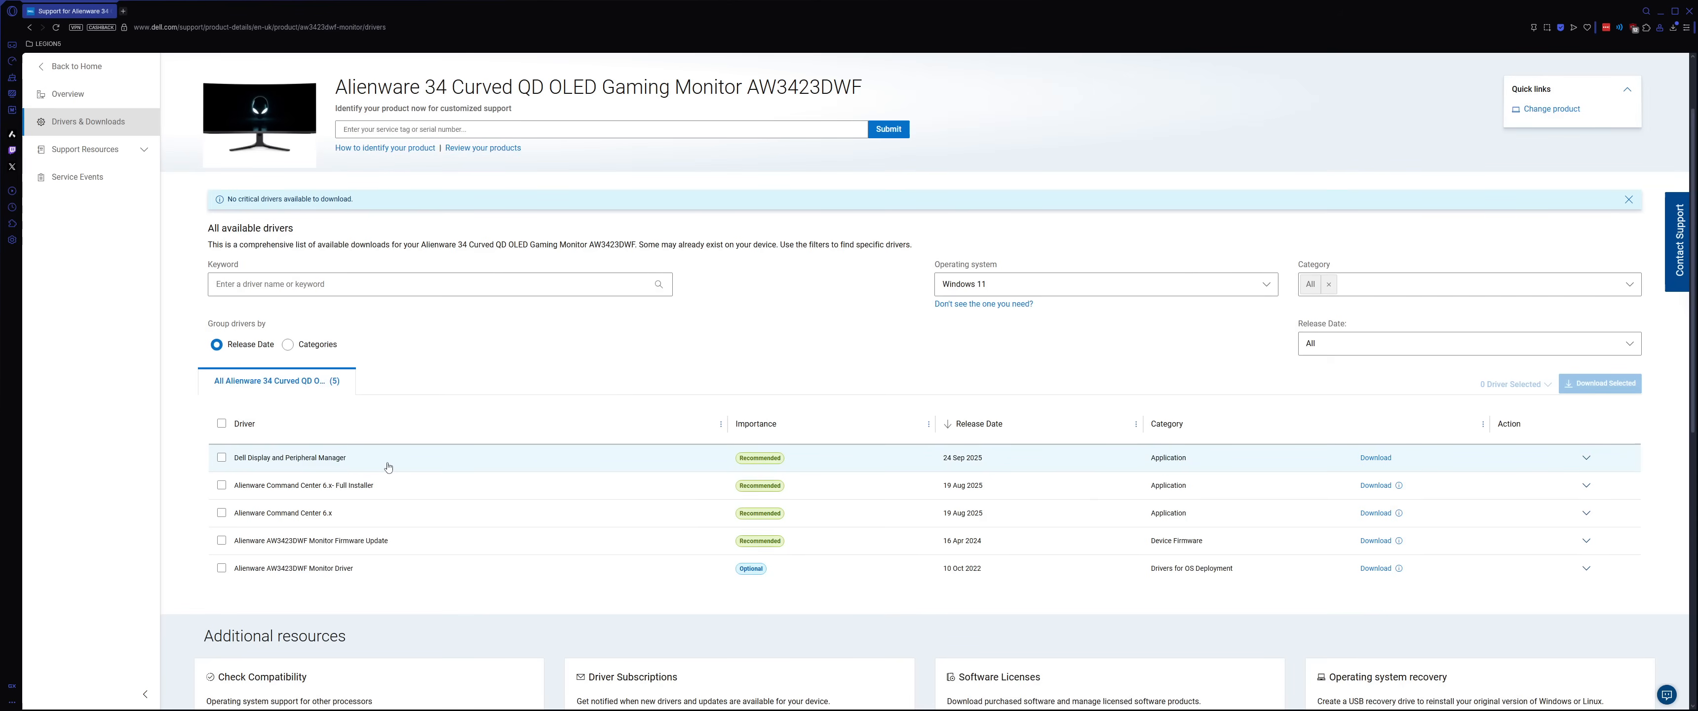
click(1586, 457)
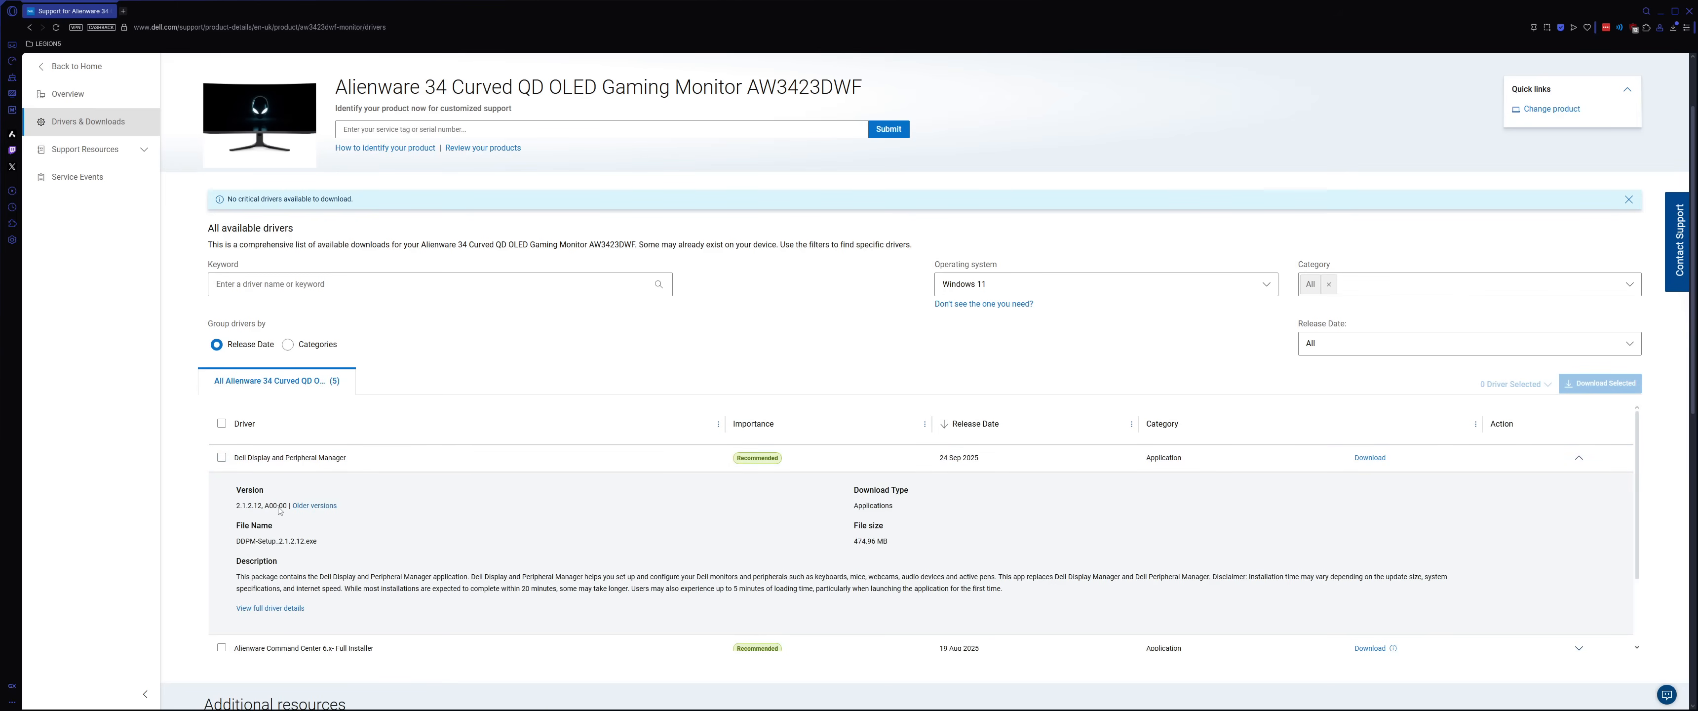
mouse_move(305, 528)
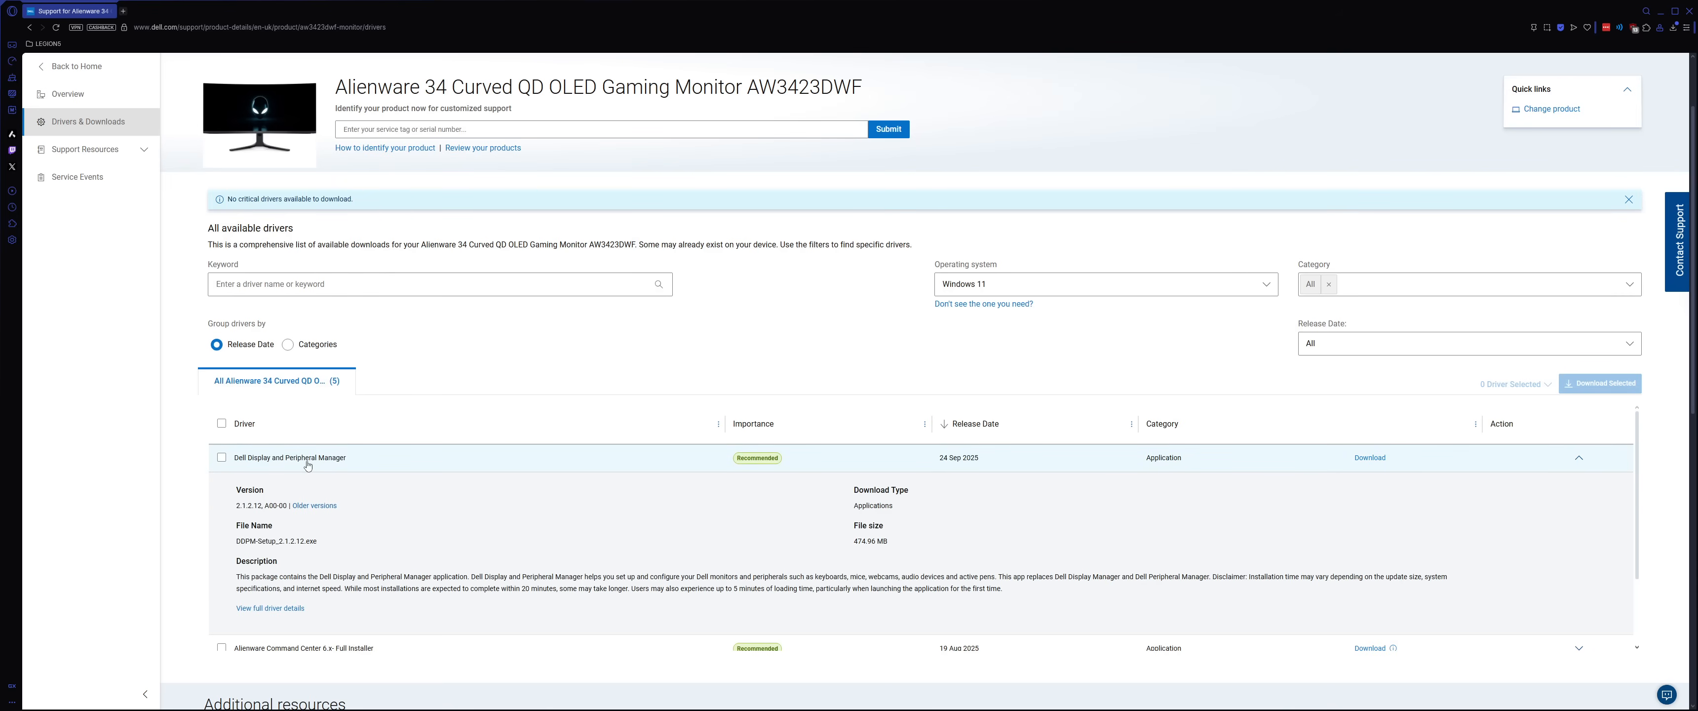
mouse_move(323, 491)
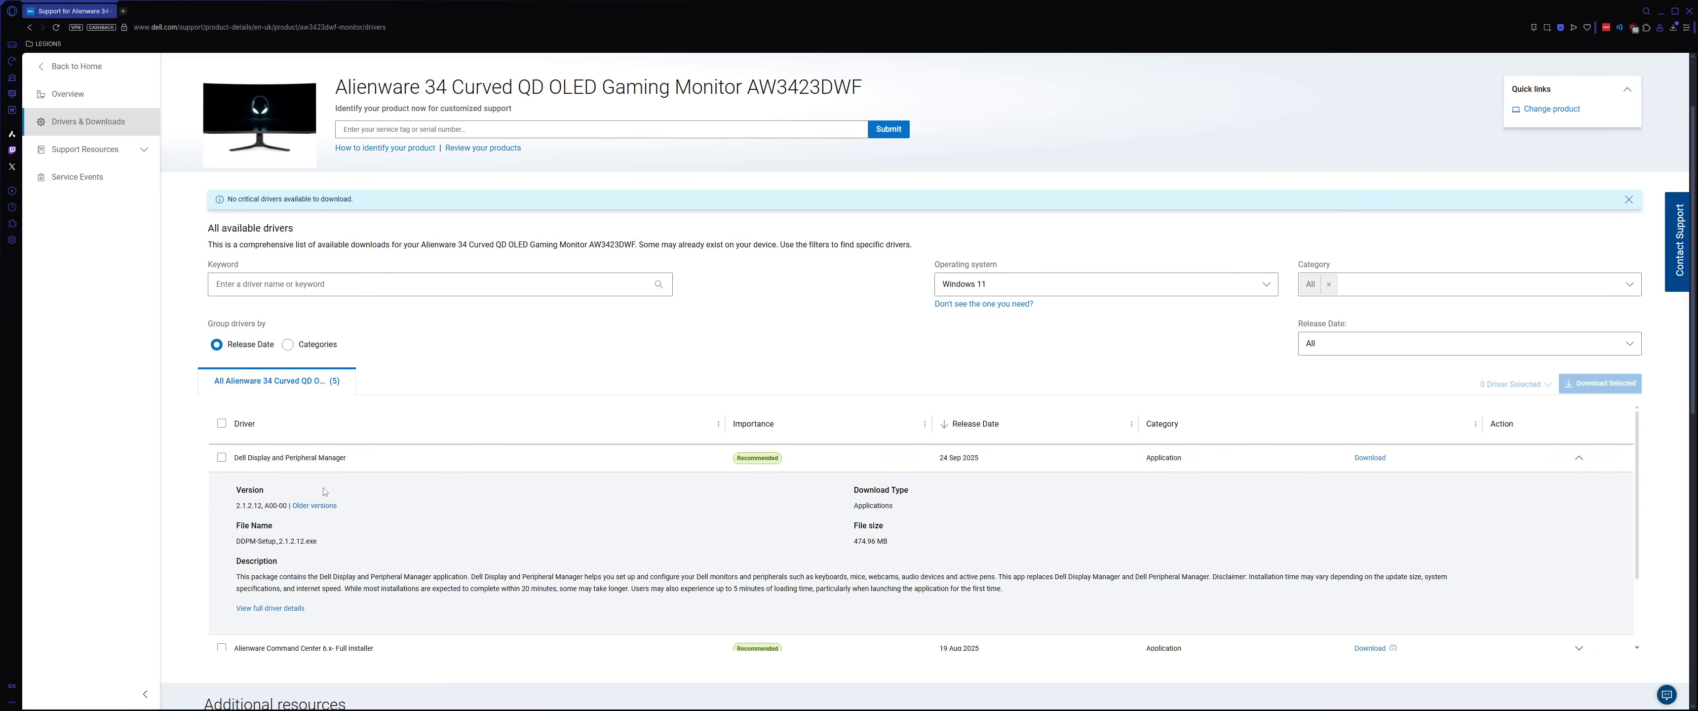
mouse_move(337, 486)
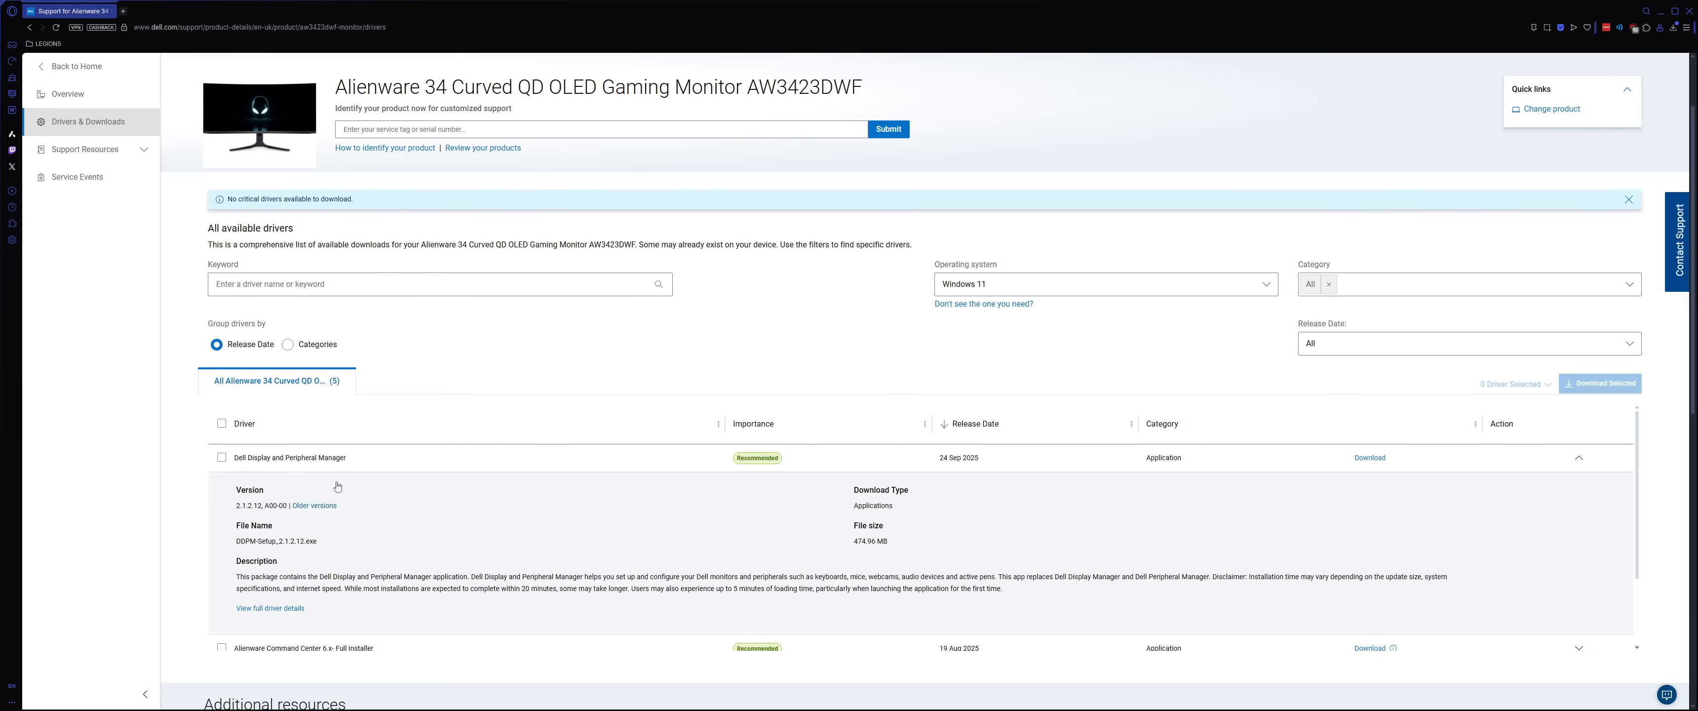